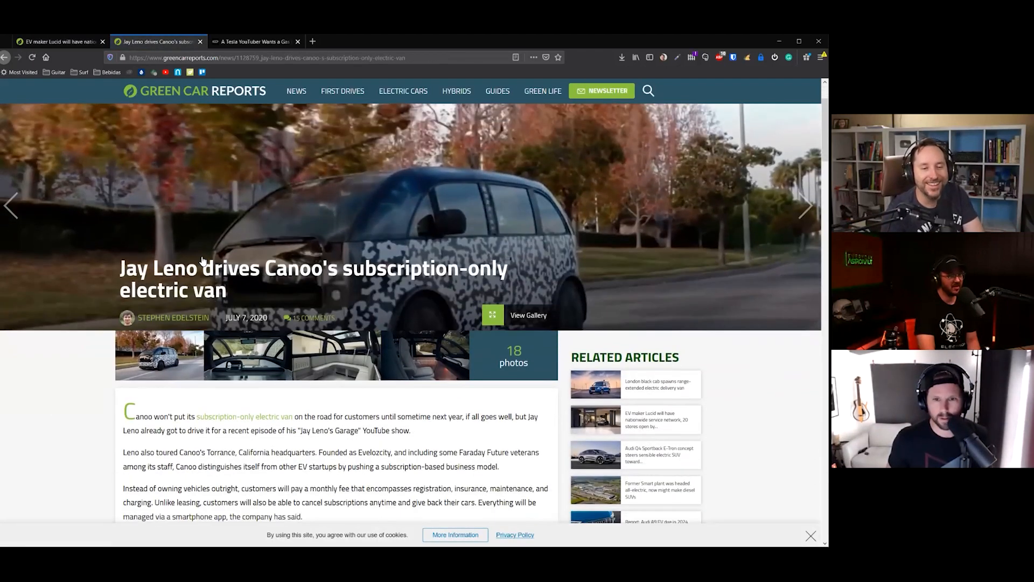
# Scroll down the Jay Leno Canoo van article toward its 18-photo gallery.
pyautogui.scroll(-3)
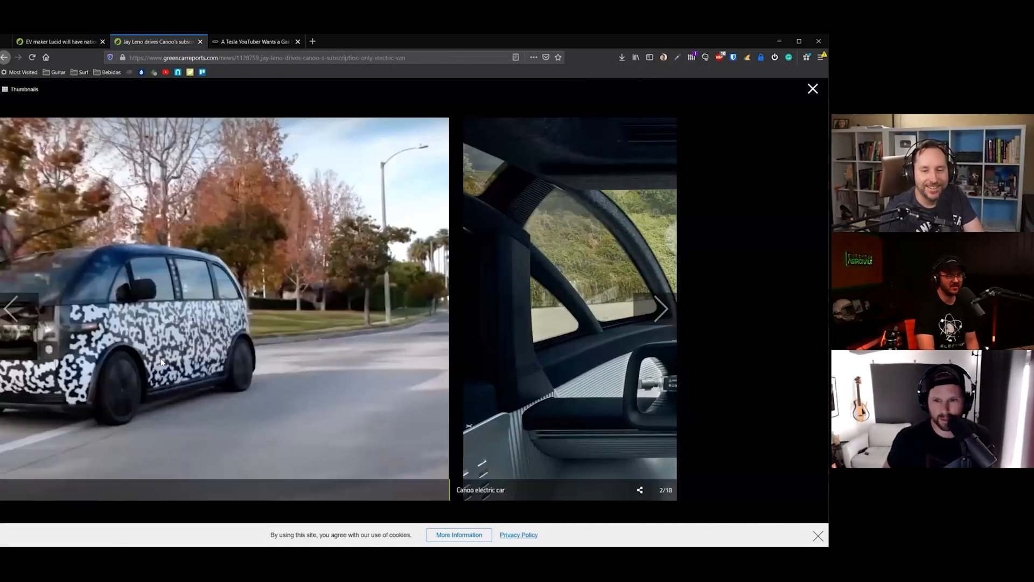
# Advance the van gallery past the interior shots to image 9, the black van exterior.
pyautogui.click(662, 310)
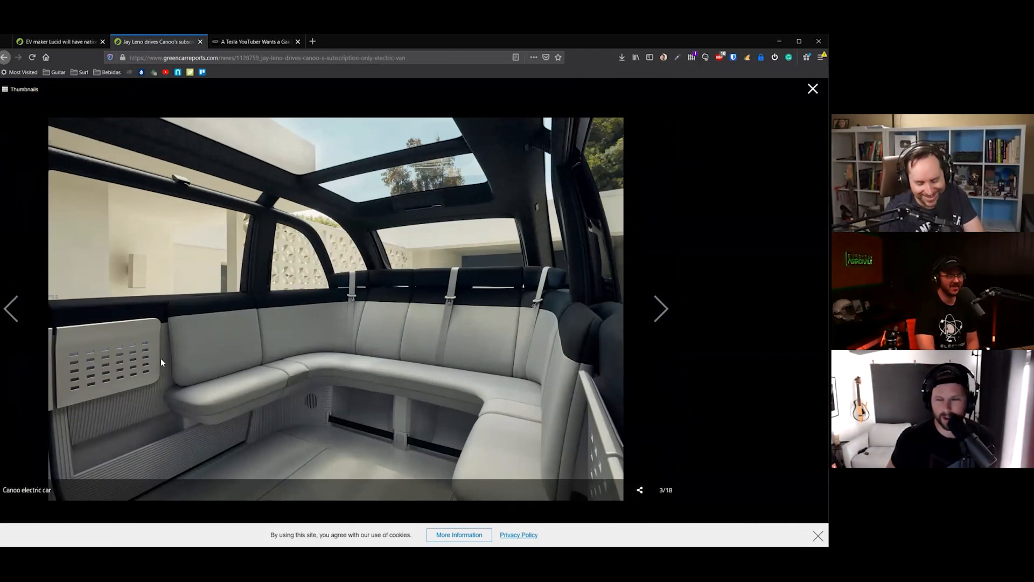
pyautogui.click(660, 309)
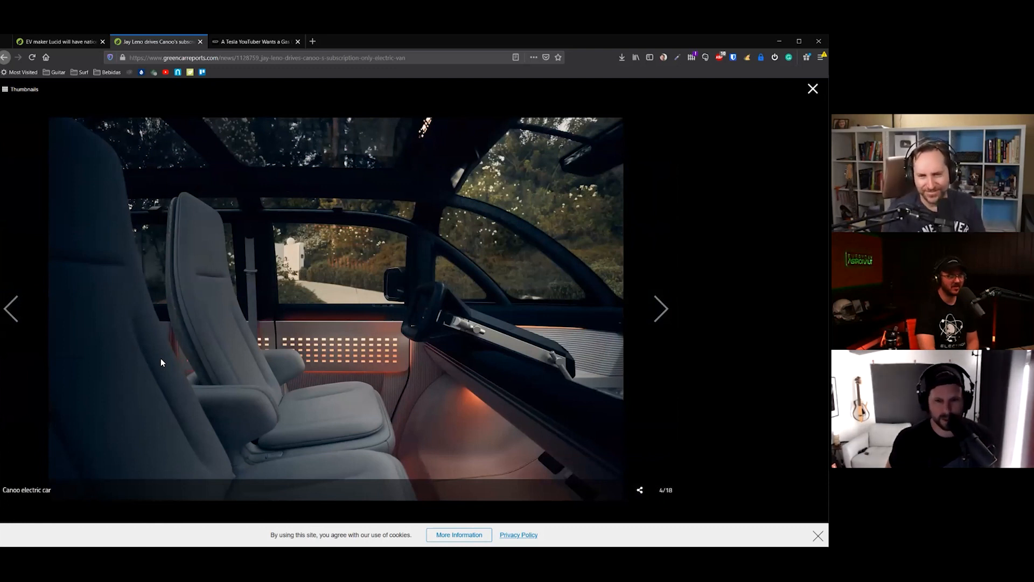
pyautogui.click(660, 308)
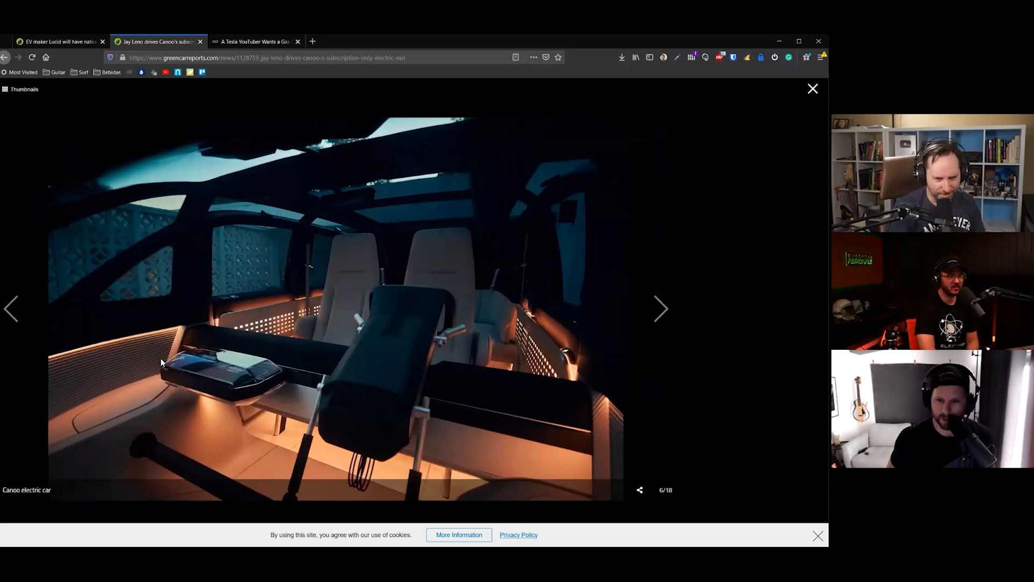
pyautogui.click(659, 309)
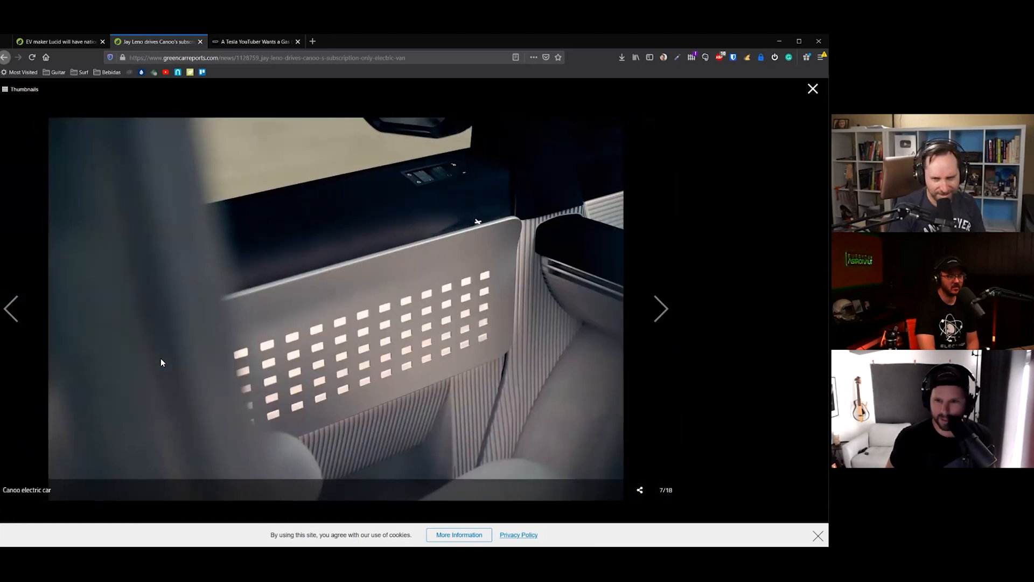
pyautogui.click(660, 309)
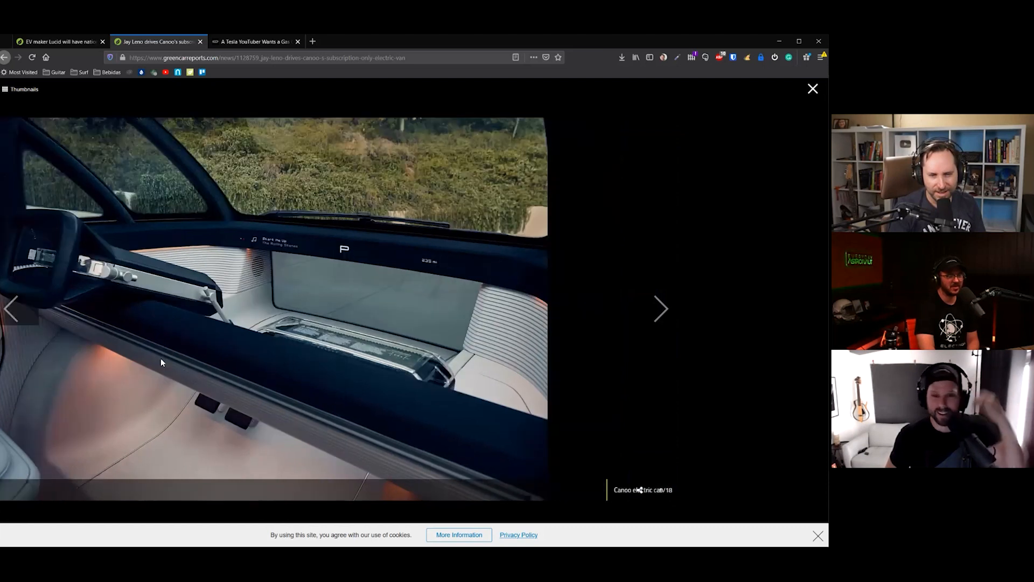
pyautogui.click(660, 309)
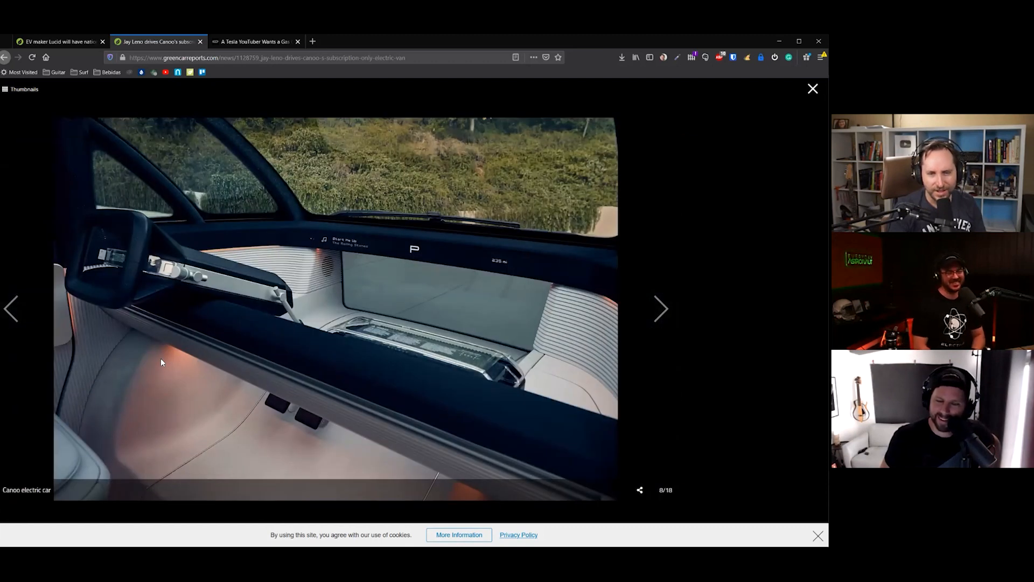
pyautogui.click(661, 310)
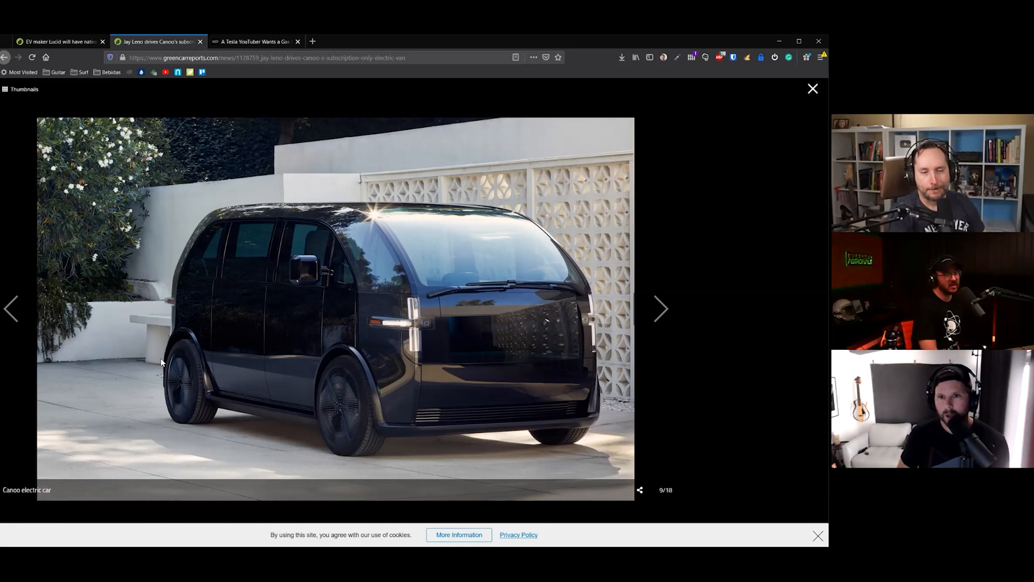
# Move forward seven more photos to image 17, the woman boarding the open van.
pyautogui.click(660, 309)
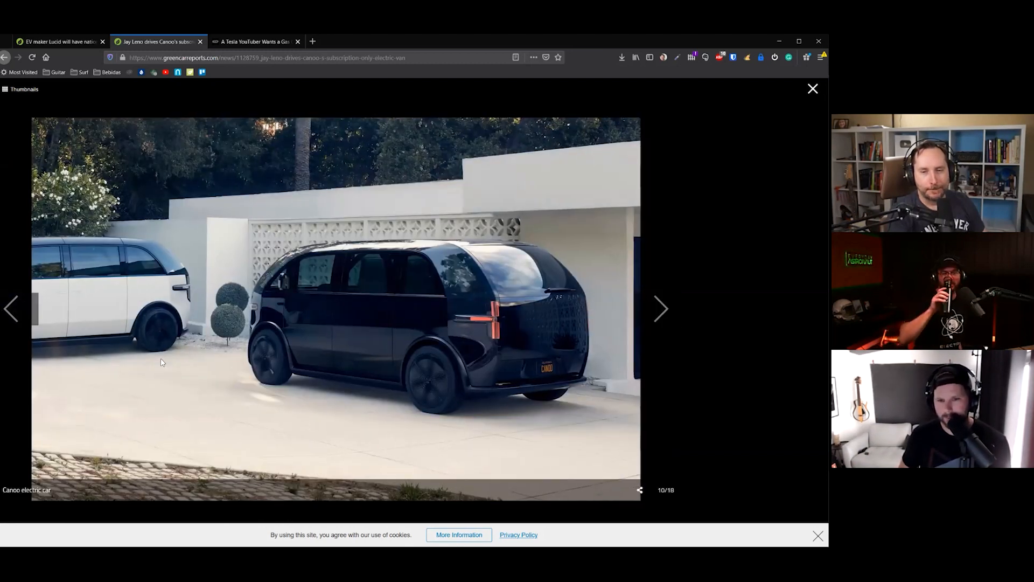
pyautogui.click(661, 308)
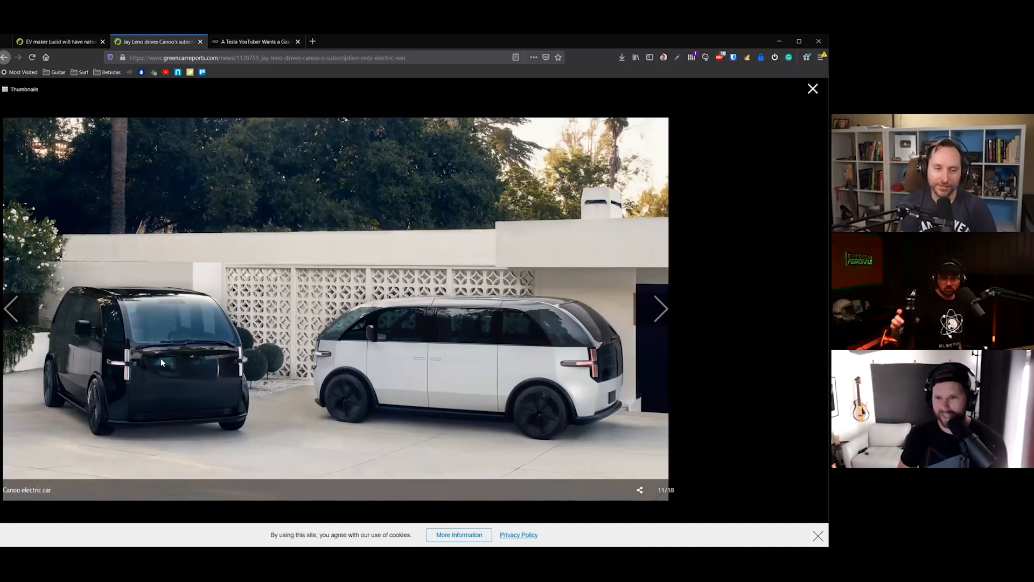
pyautogui.click(660, 309)
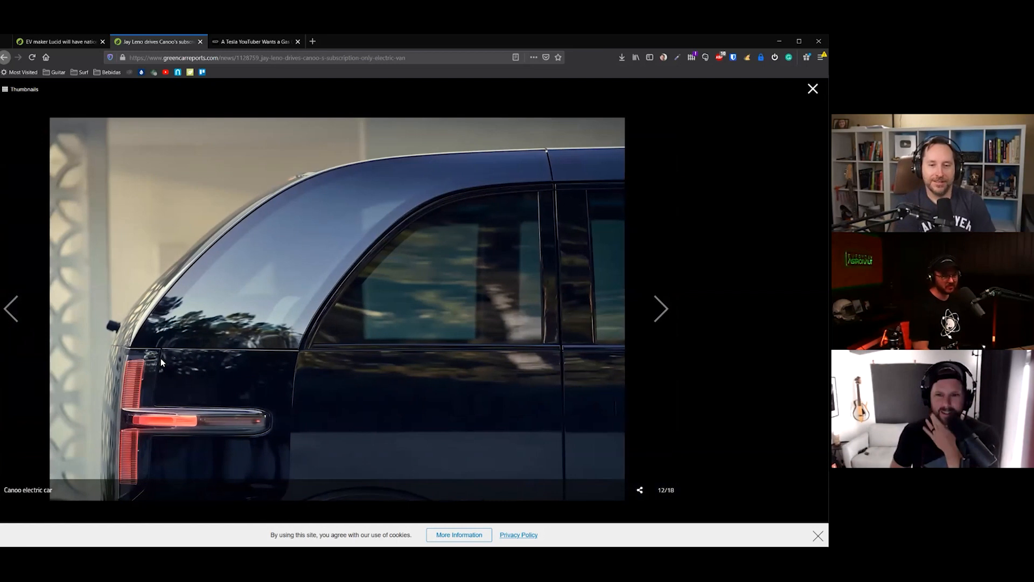
pyautogui.click(660, 310)
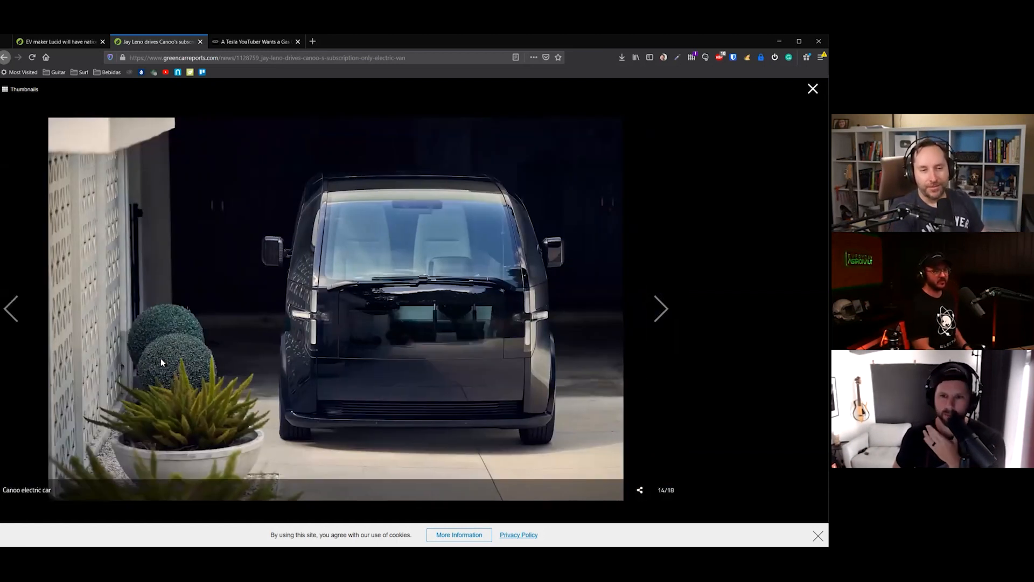
pyautogui.click(660, 310)
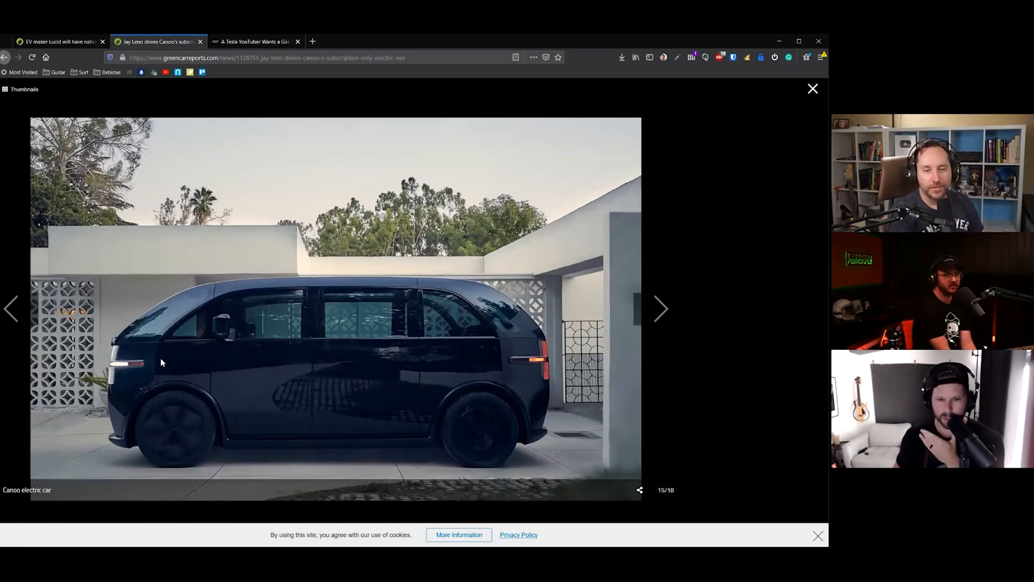
pyautogui.click(661, 308)
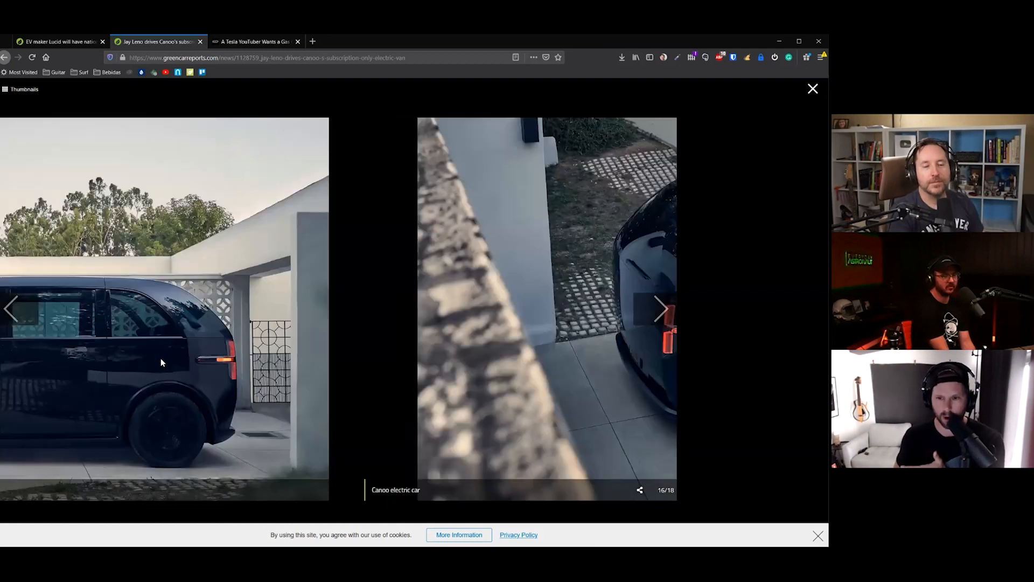
pyautogui.click(661, 309)
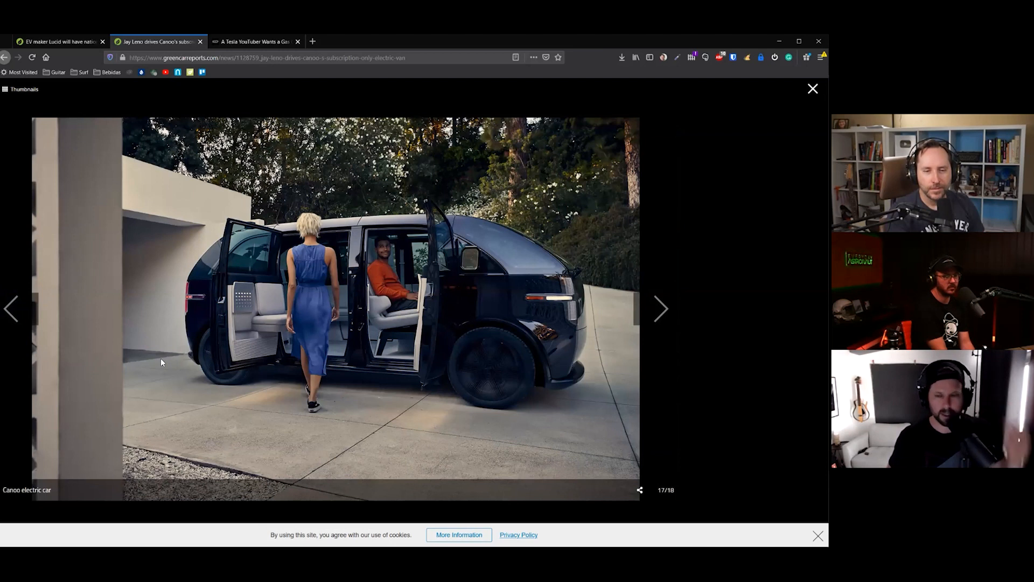
# View the final chassis photo, then page back to image 7, the perforated panel close-up.
pyautogui.click(661, 308)
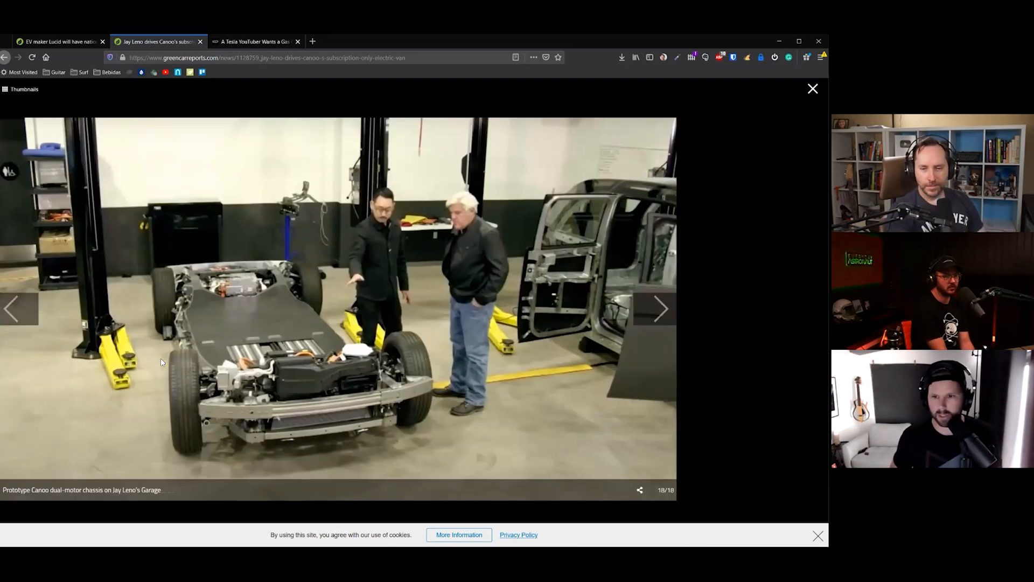
pyautogui.click(11, 309)
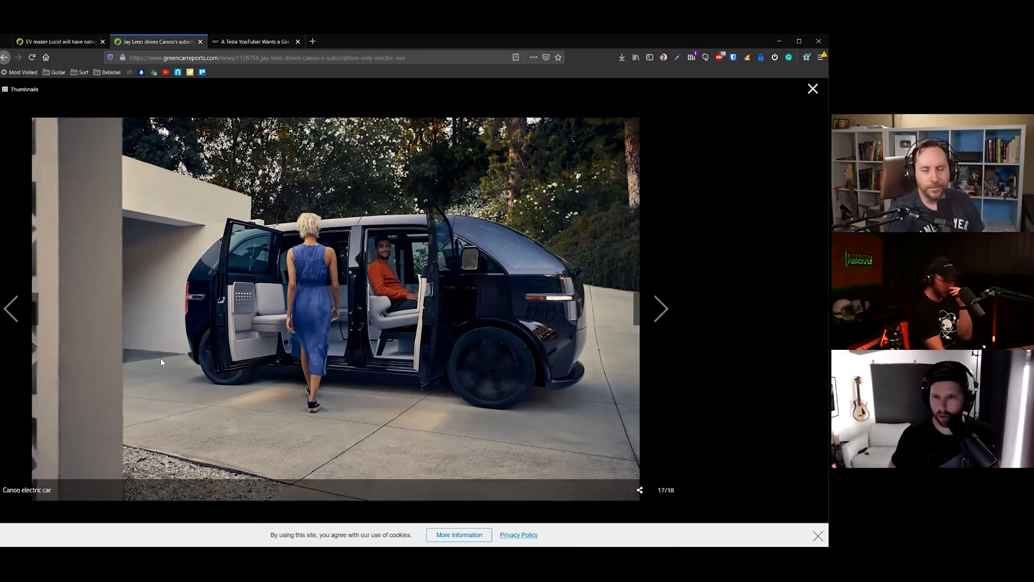
pyautogui.click(661, 309)
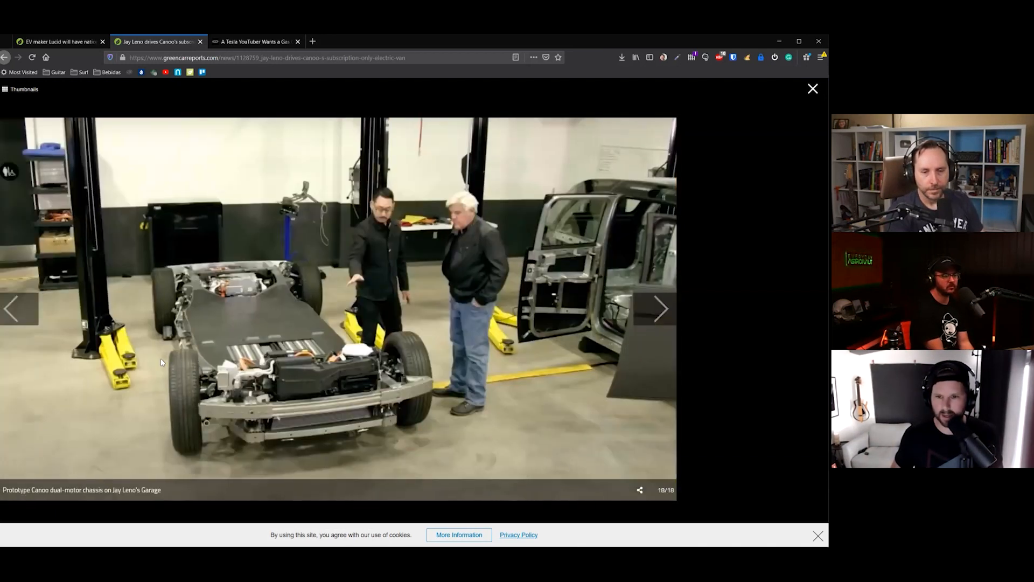
pyautogui.click(12, 311)
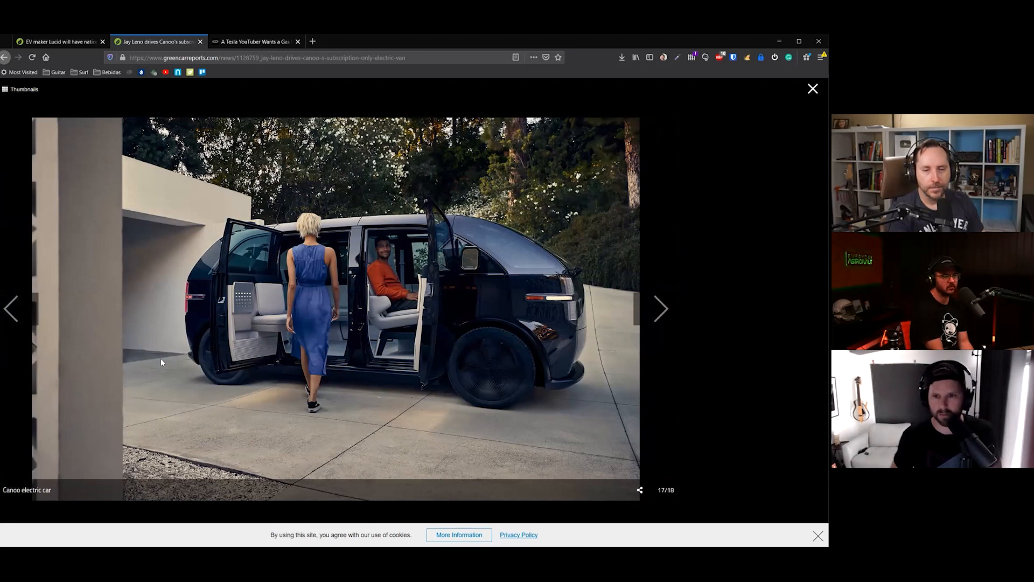
pyautogui.click(12, 308)
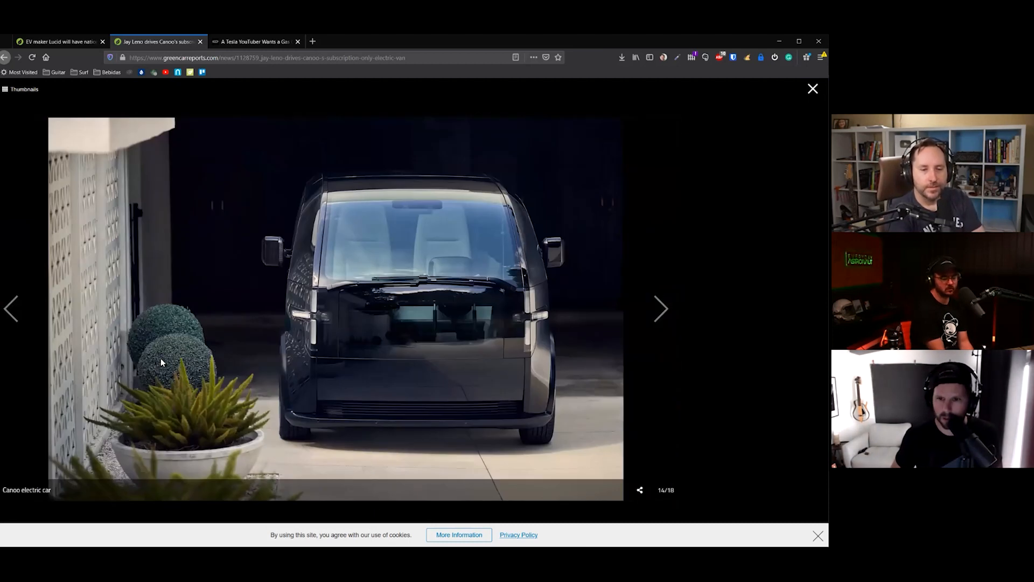
pyautogui.click(13, 310)
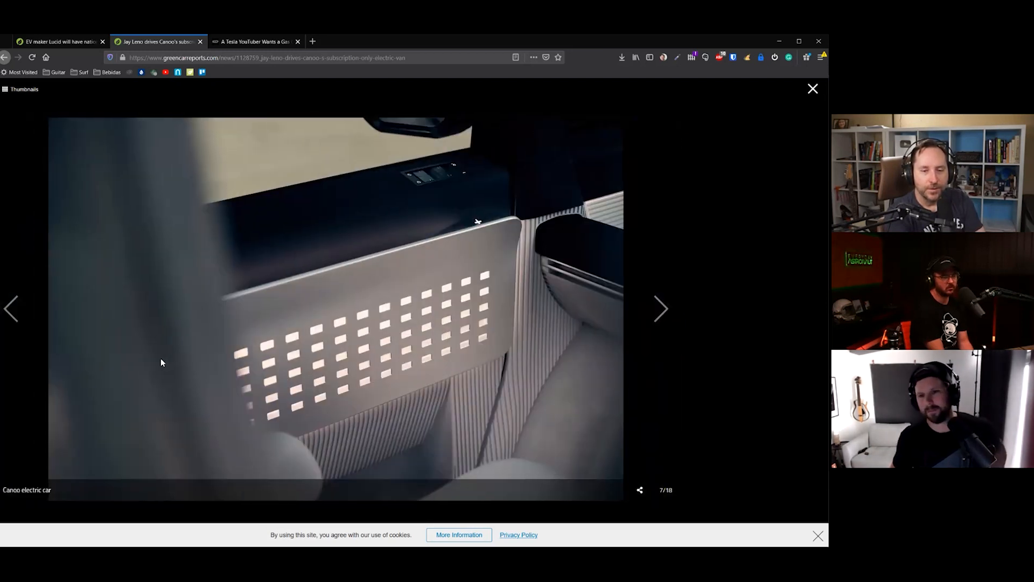
# Step back to the steering wheel and rear bench photos, then return to image 17.
pyautogui.click(12, 309)
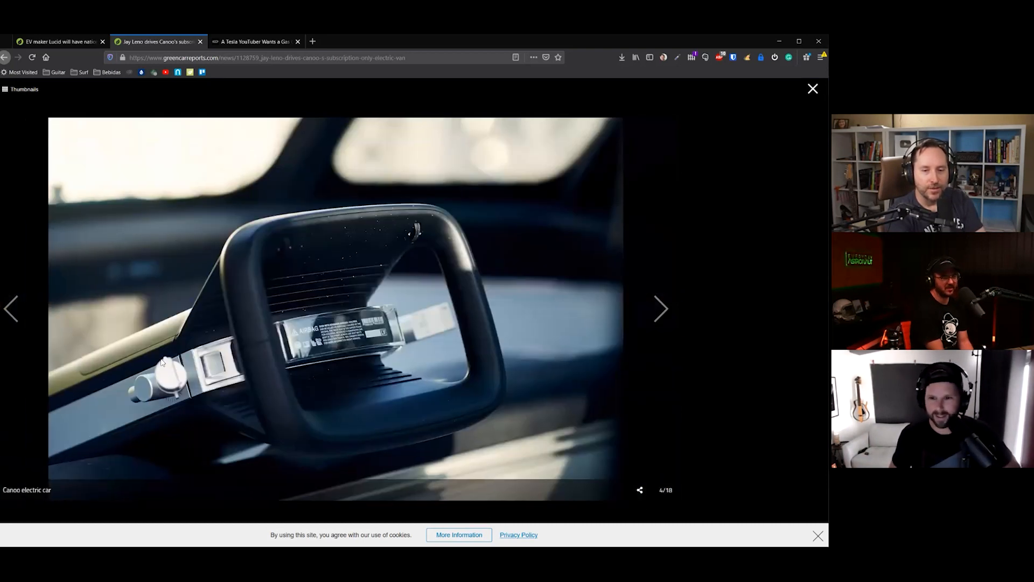
pyautogui.click(12, 309)
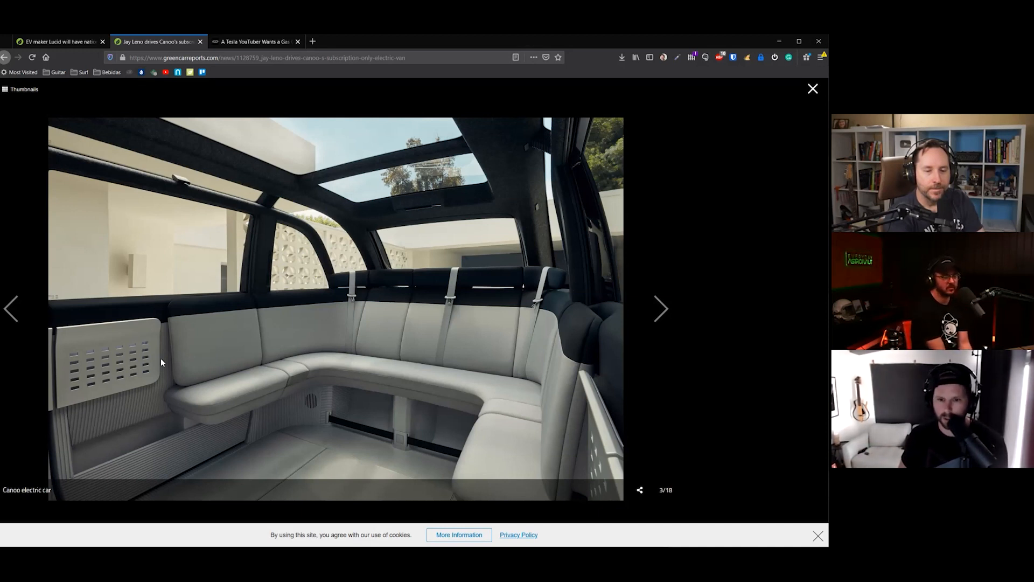
pyautogui.click(13, 307)
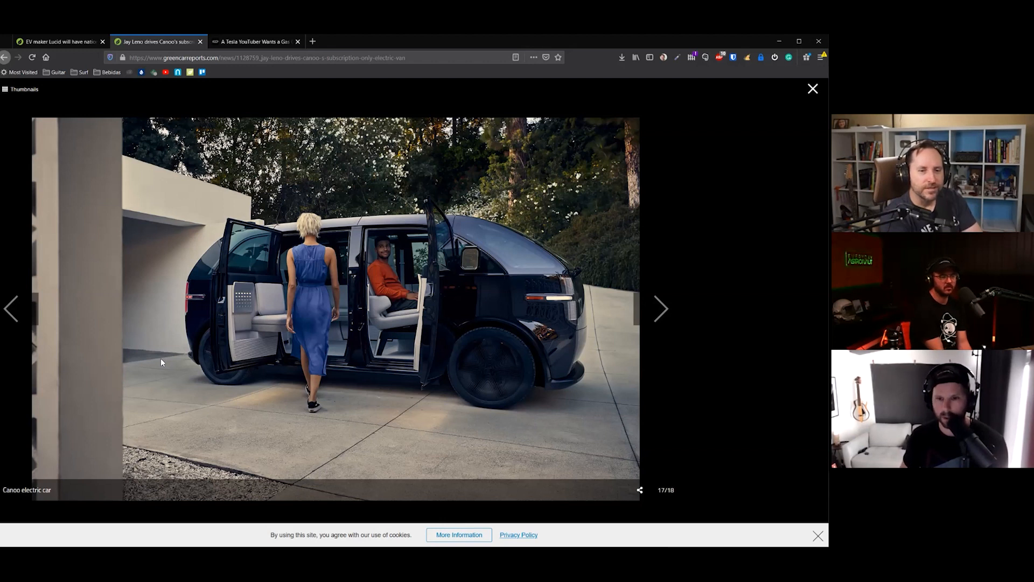
pyautogui.moveTo(168, 261)
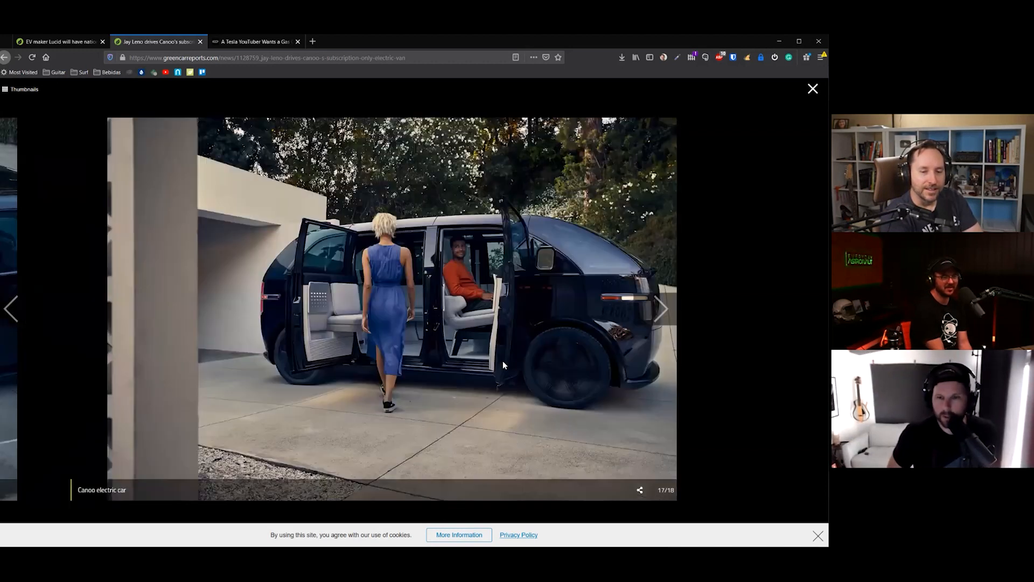
# Reach the final chassis photo, then go back to image 16, the high rear view.
pyautogui.click(663, 309)
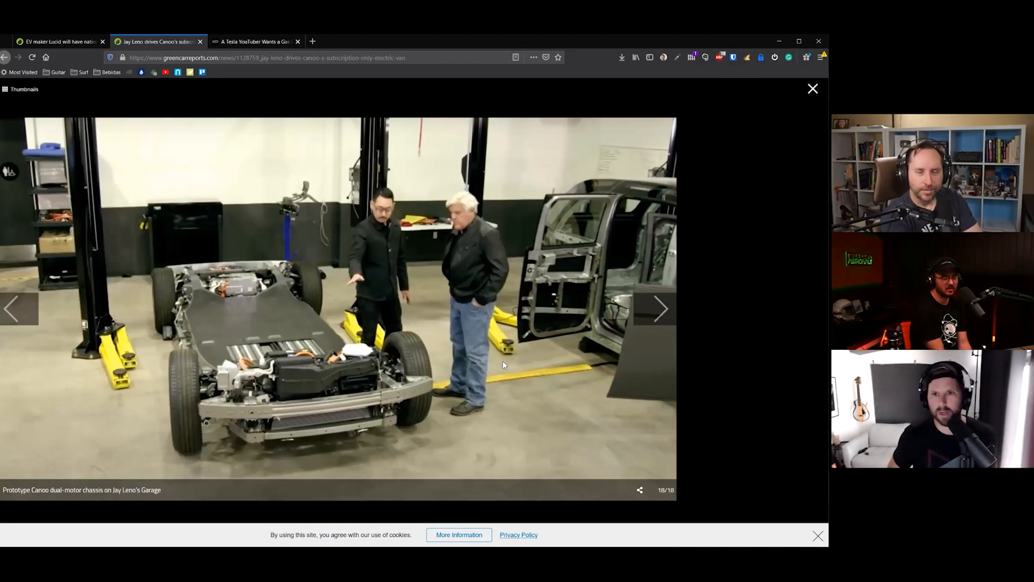
pyautogui.click(662, 310)
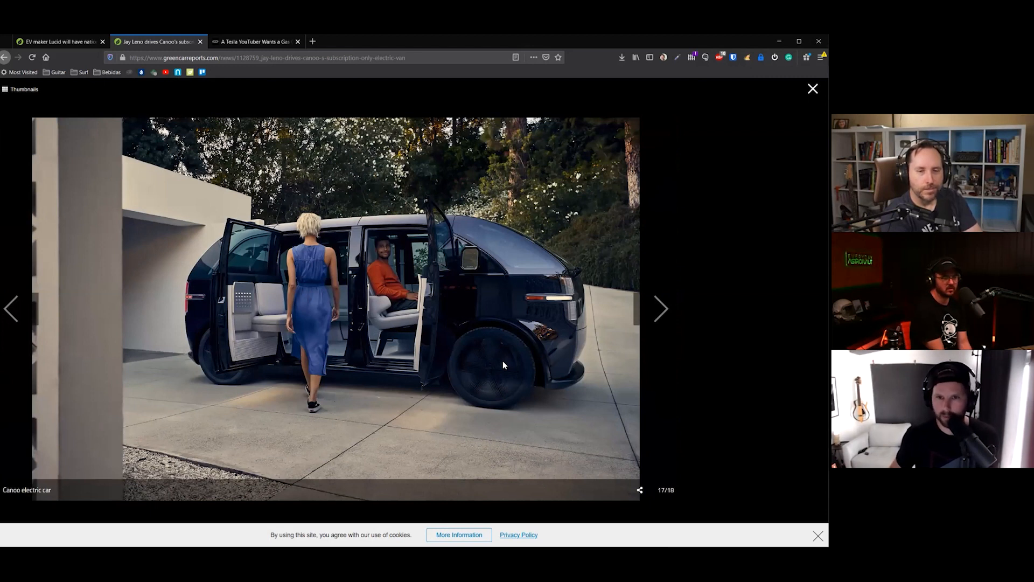
pyautogui.click(12, 309)
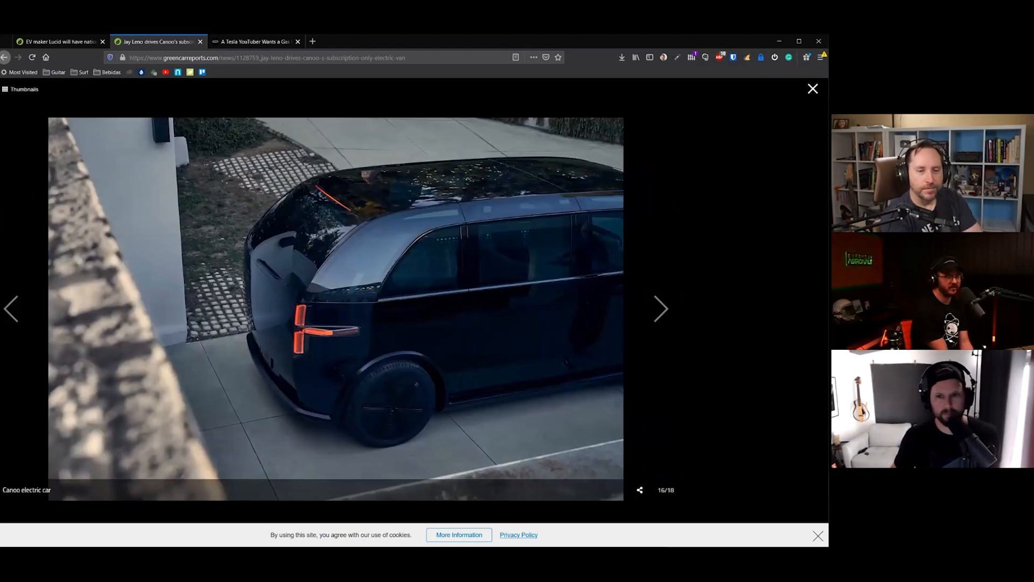